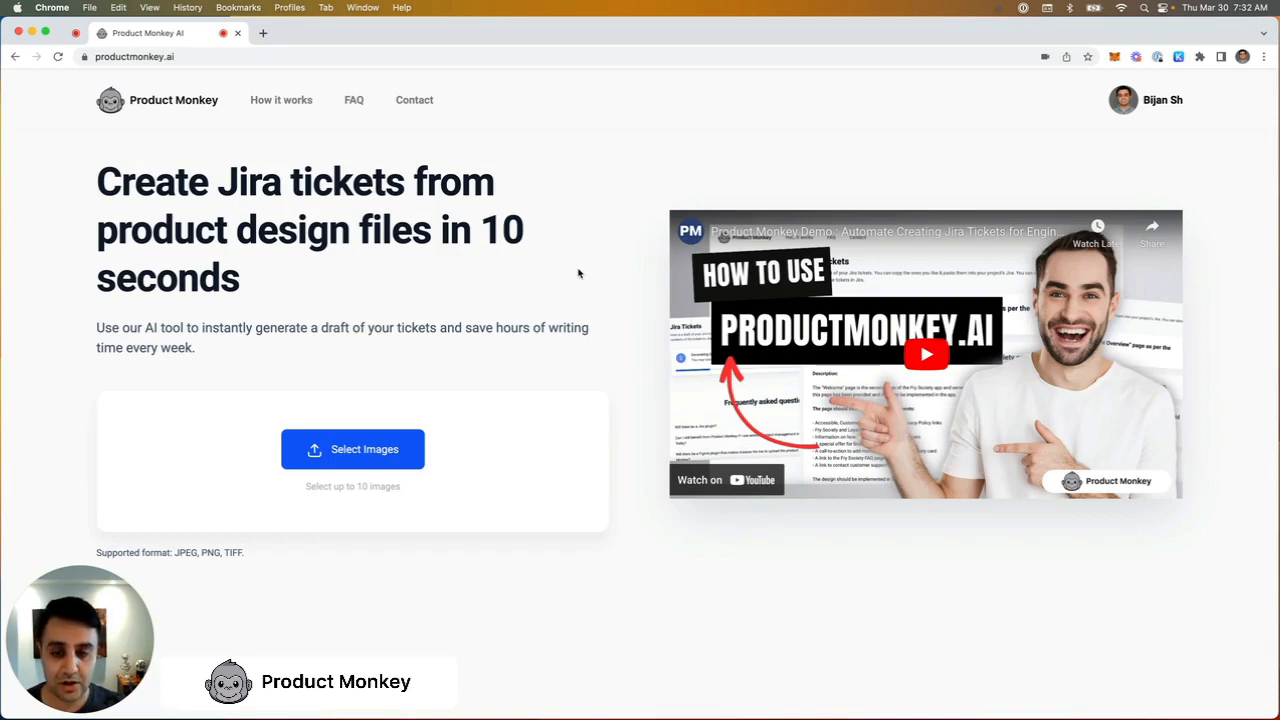
mouse_move(364, 278)
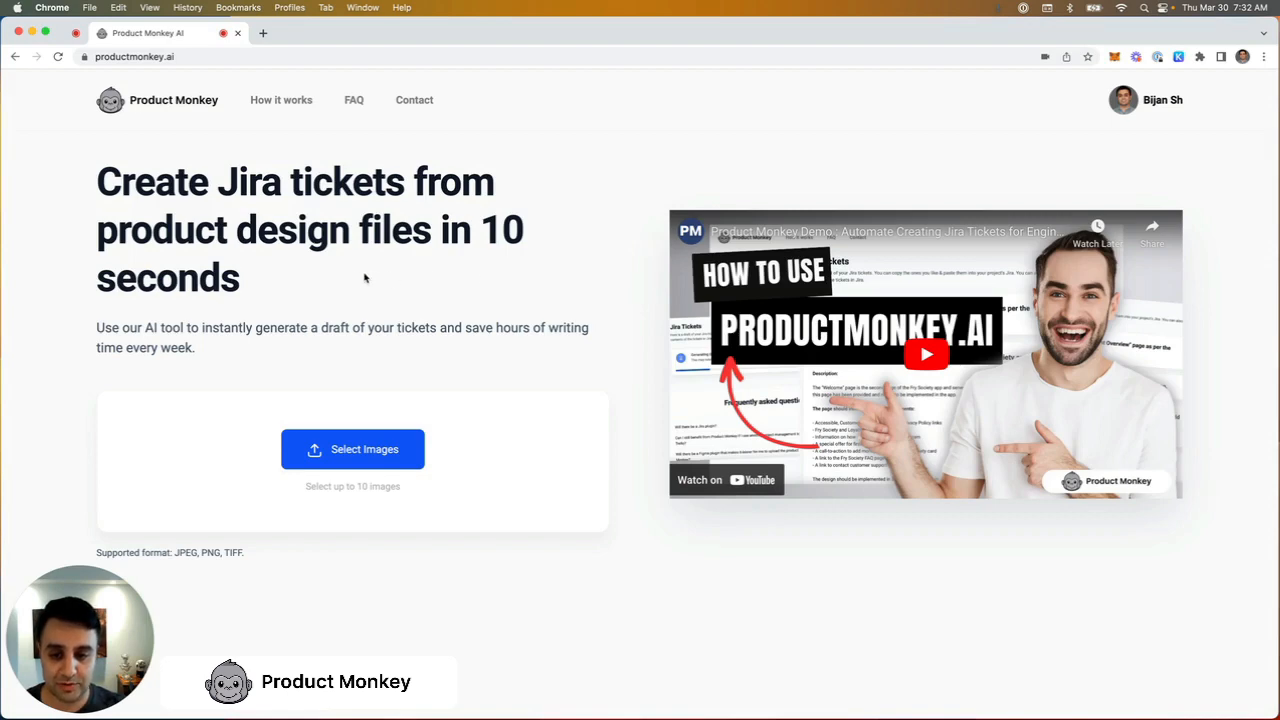
mouse_move(352, 292)
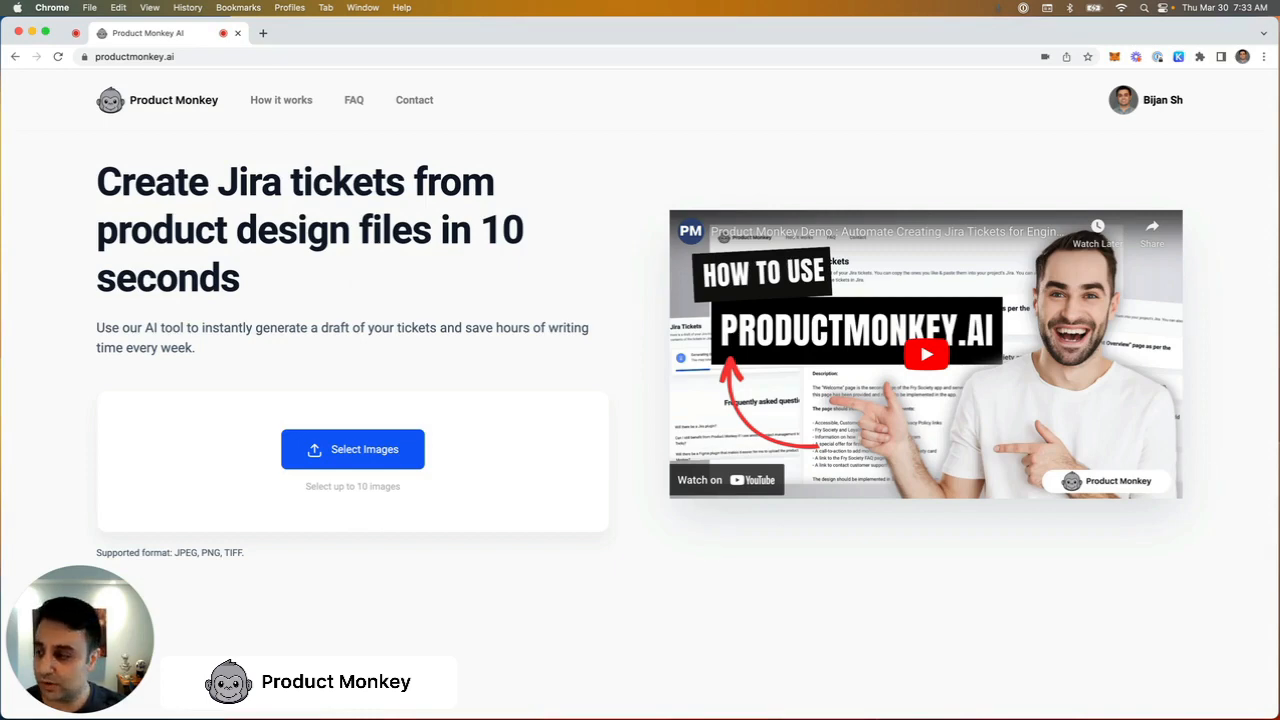
Preview the Fry Society screen images: Sign up empty and filled states, Invite to upgrade, Load Money on Card.
left_click(352, 448)
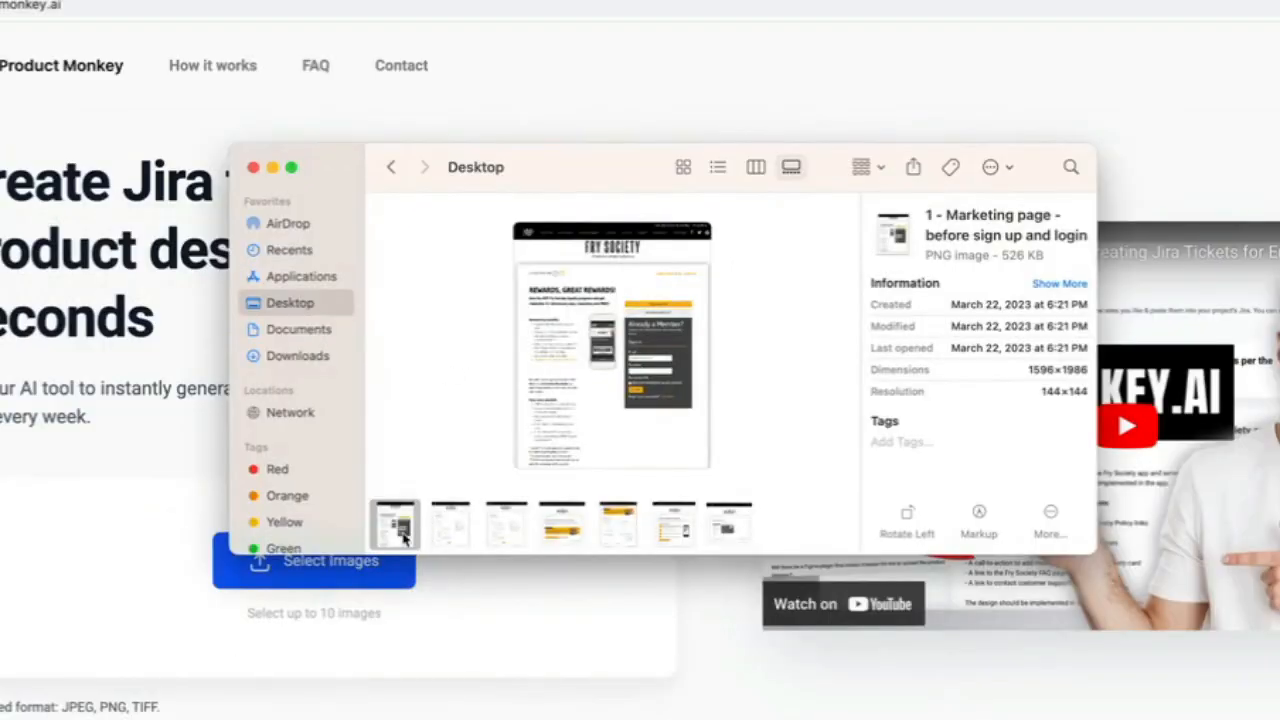
left_click(450, 524)
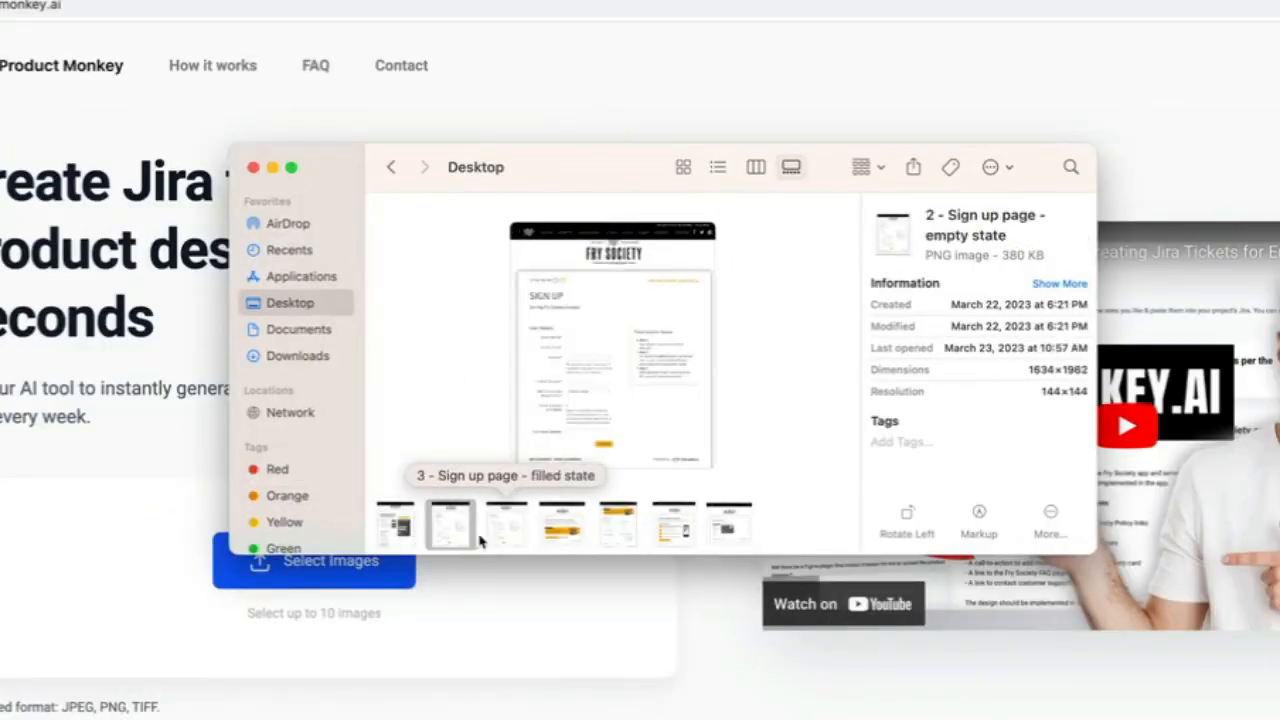
left_click(560, 524)
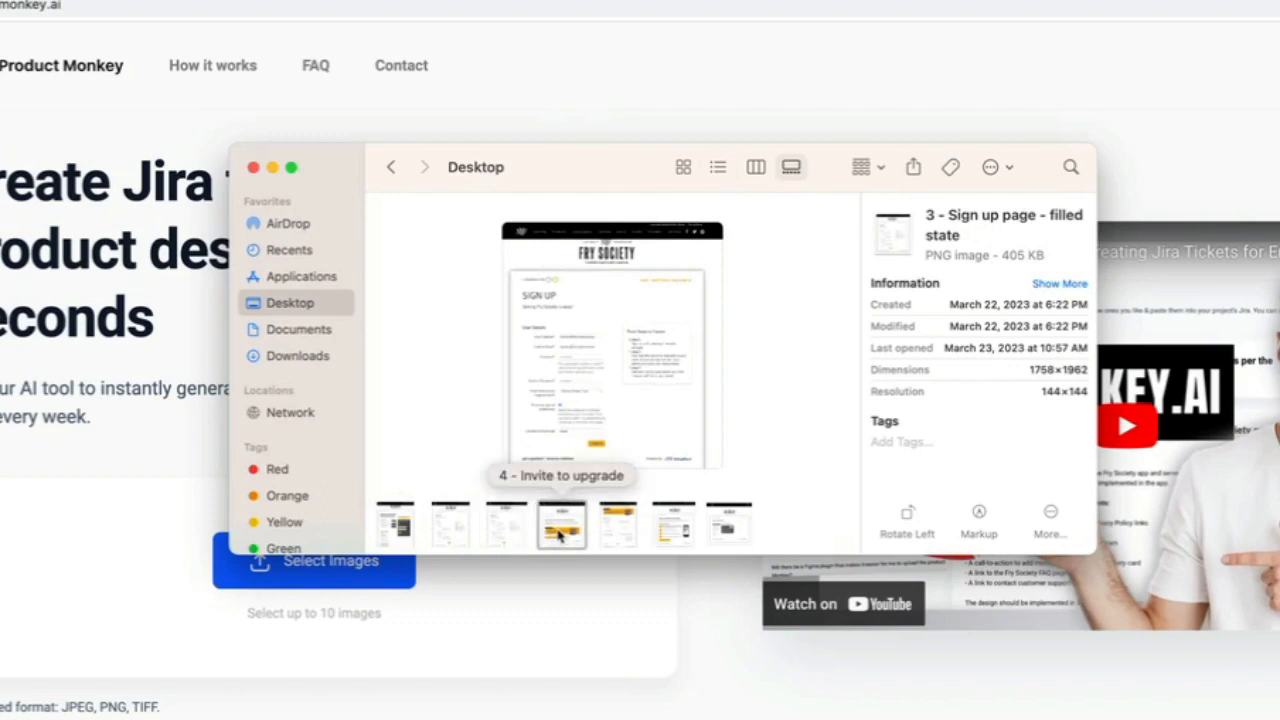
left_click(618, 522)
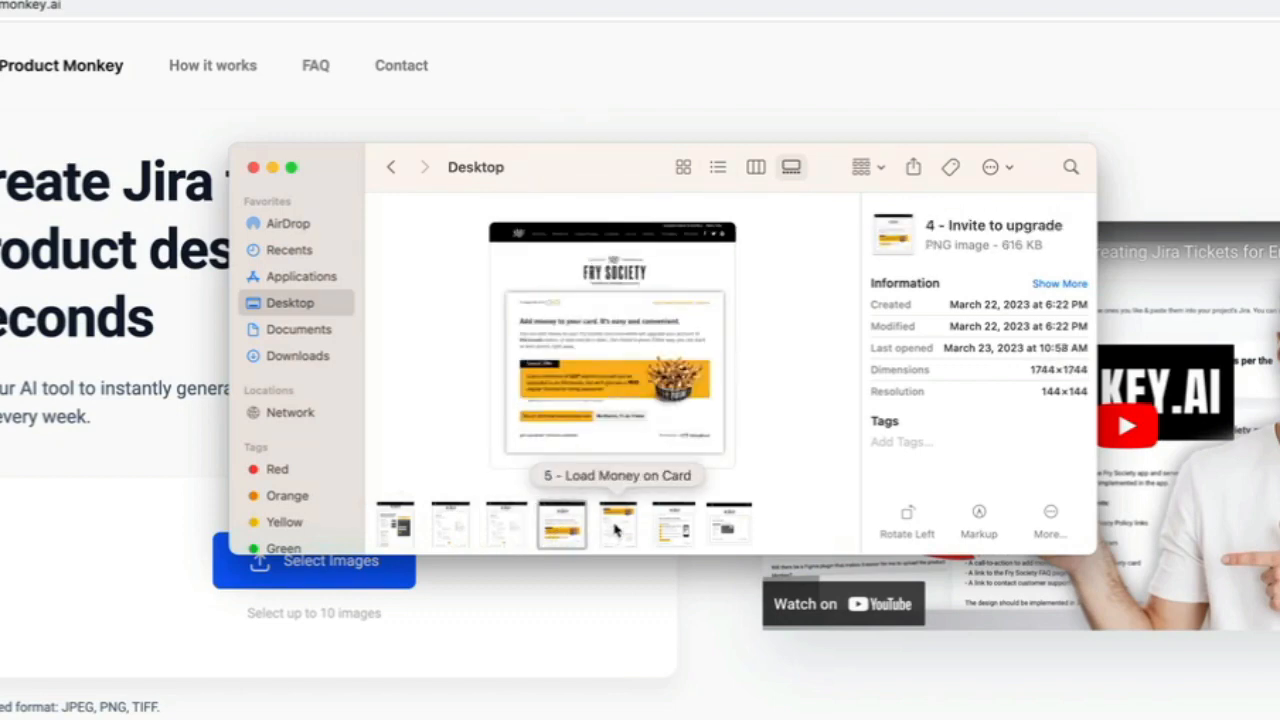
left_click(672, 524)
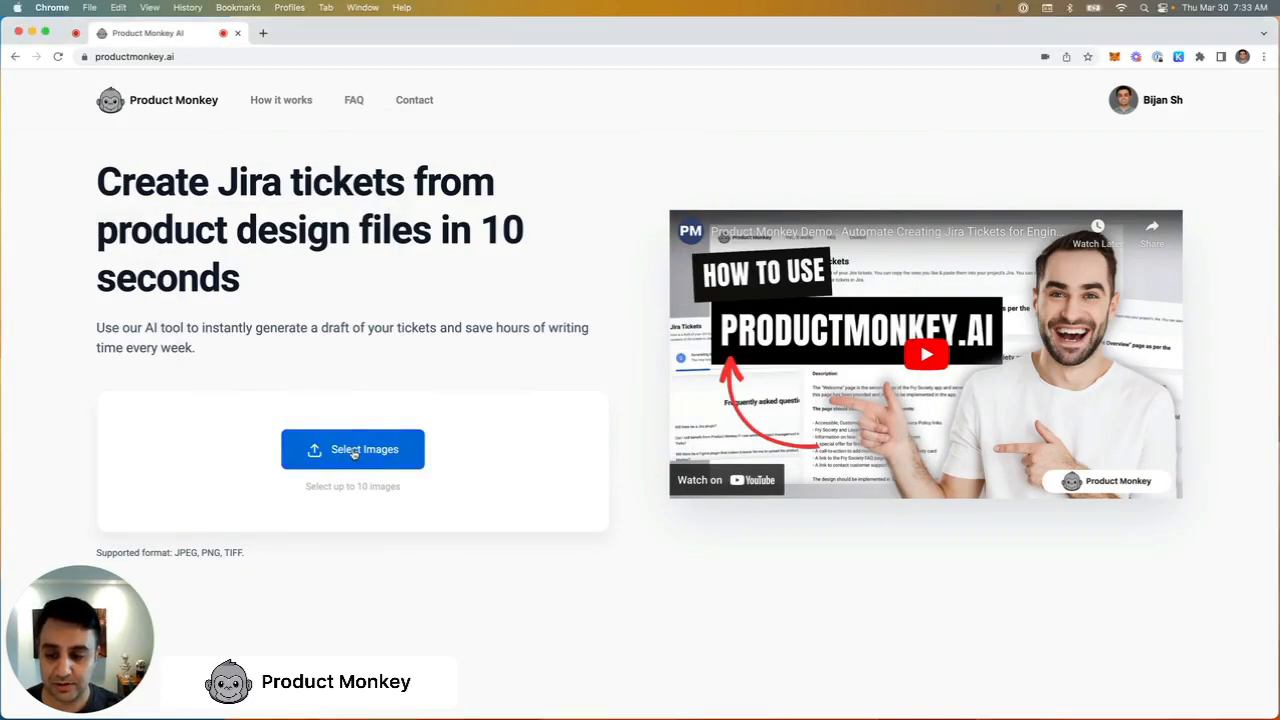
Upload the seven PNGs, add short descriptions such as 'my a...', and request Jira tickets.
left_click(352, 448)
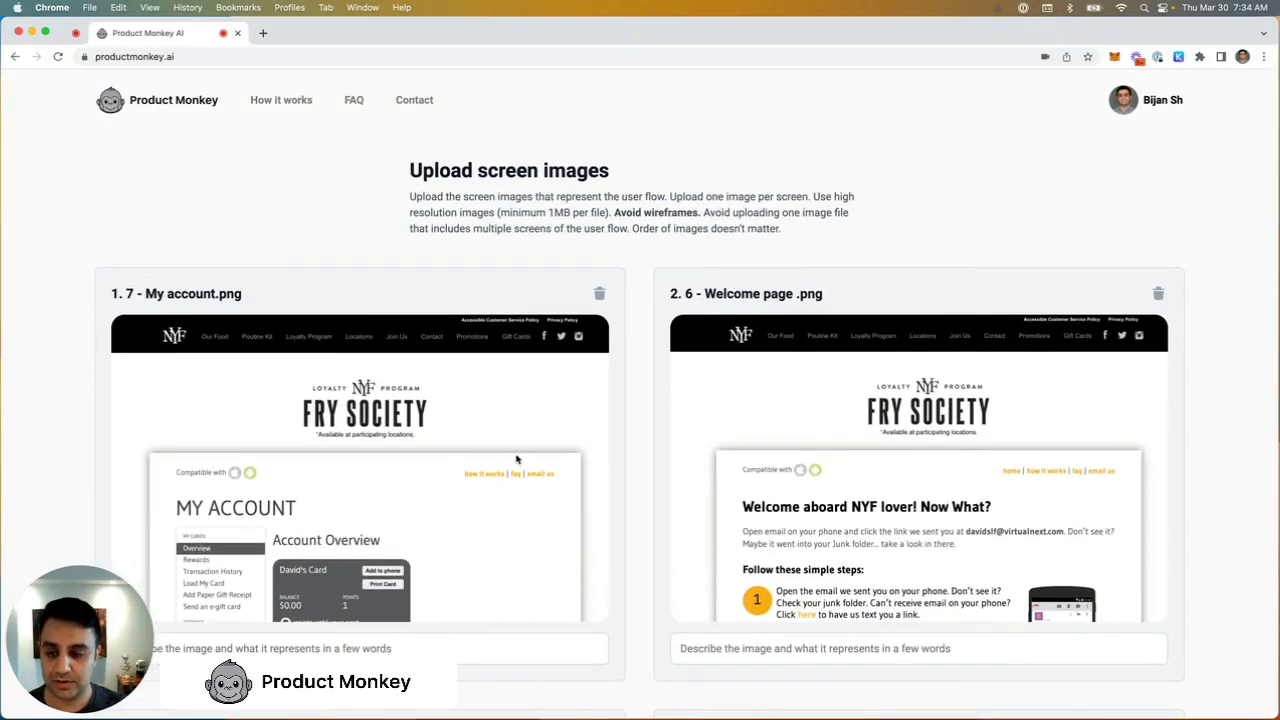
scroll("down", 3)
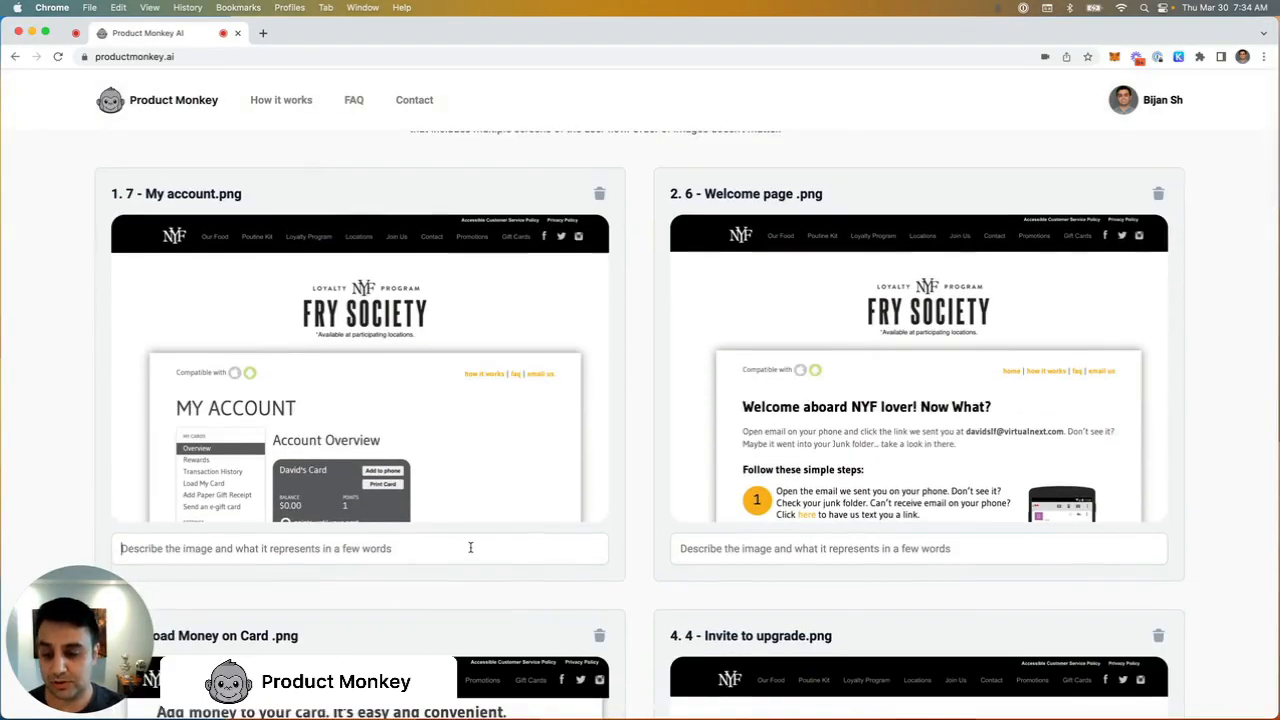
type("my a")
type("s")
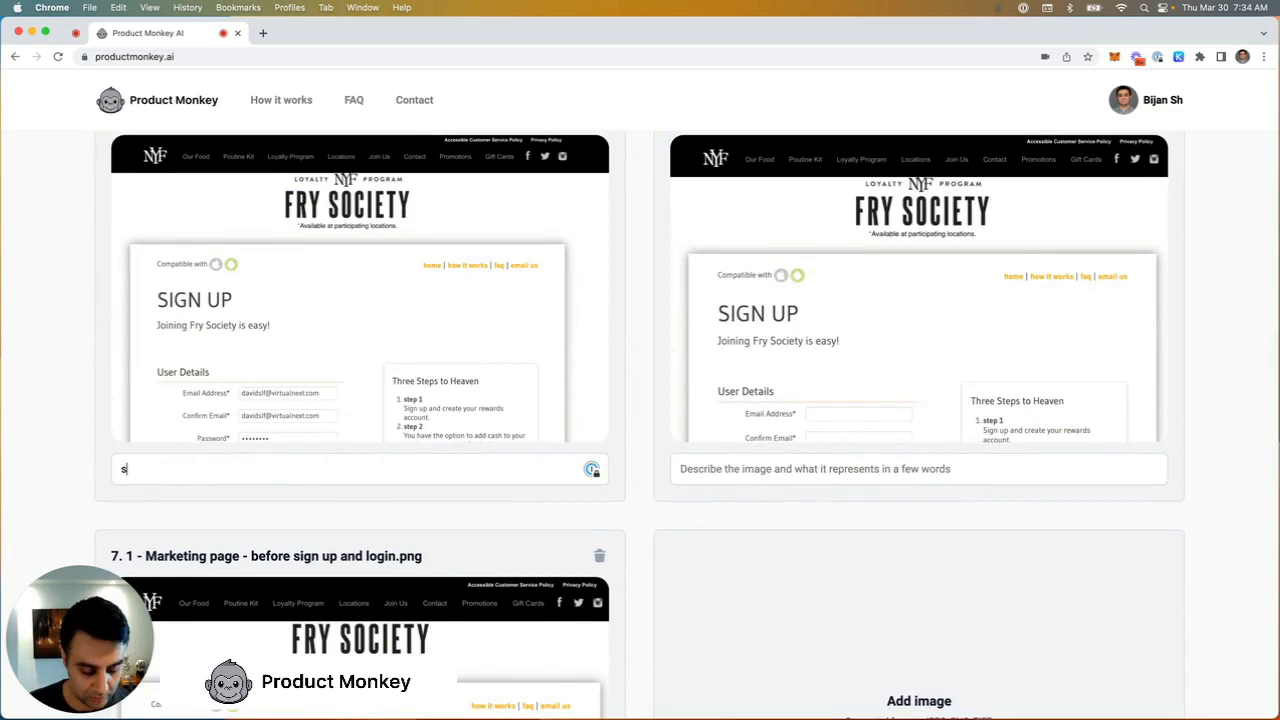
scroll("down", 3)
type("marketing page with link to sign up and egift card flow and login")
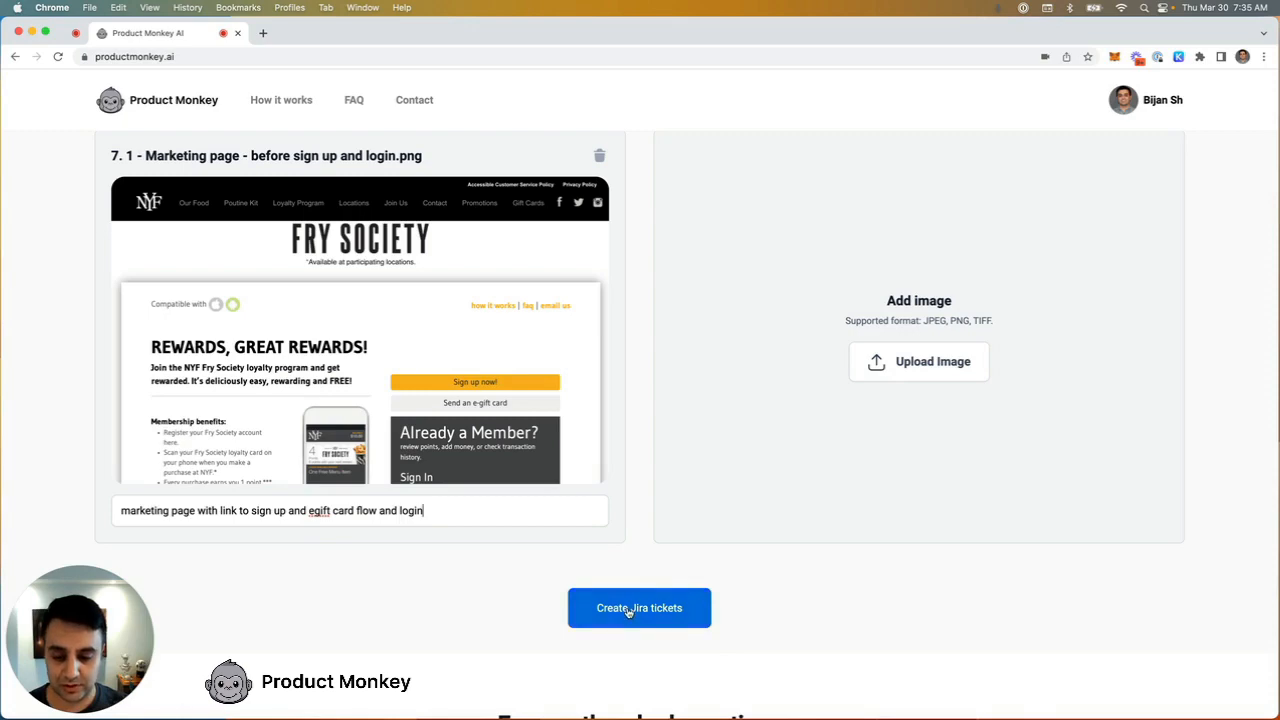
left_click(640, 608)
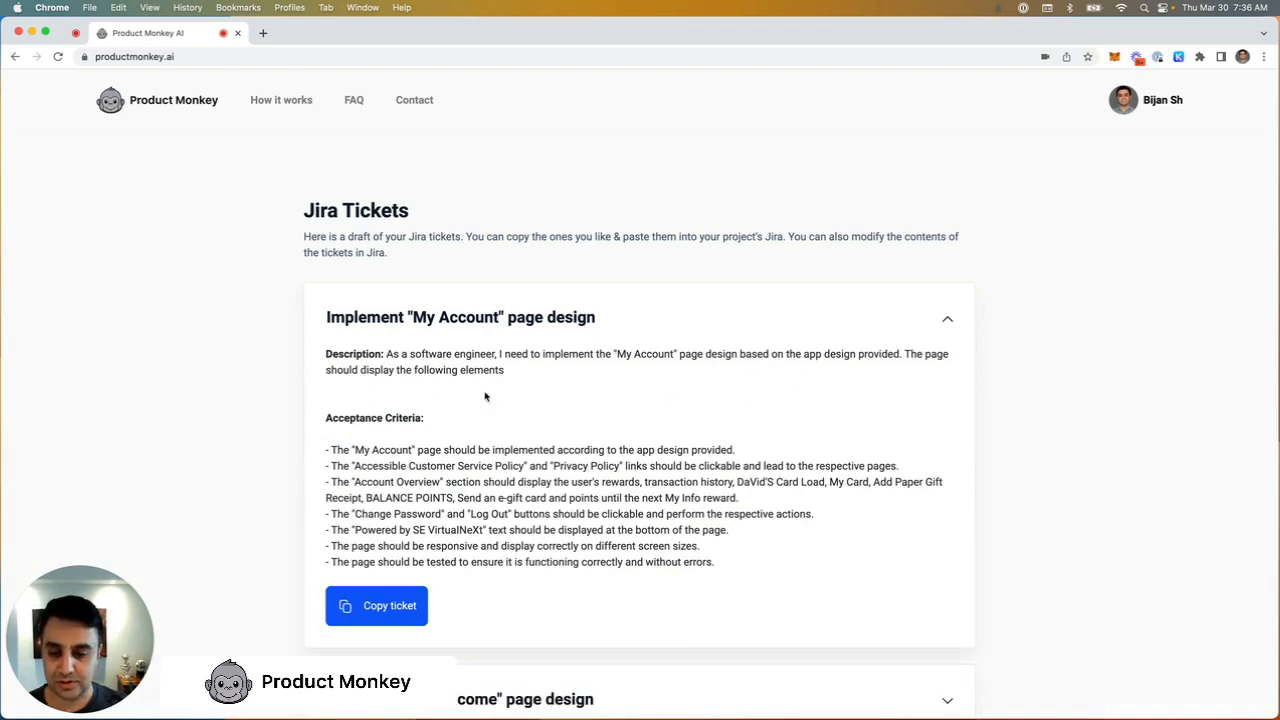
Read the draft tickets from My Account through the Welcome page, including their acceptance criteria.
scroll("up", 3)
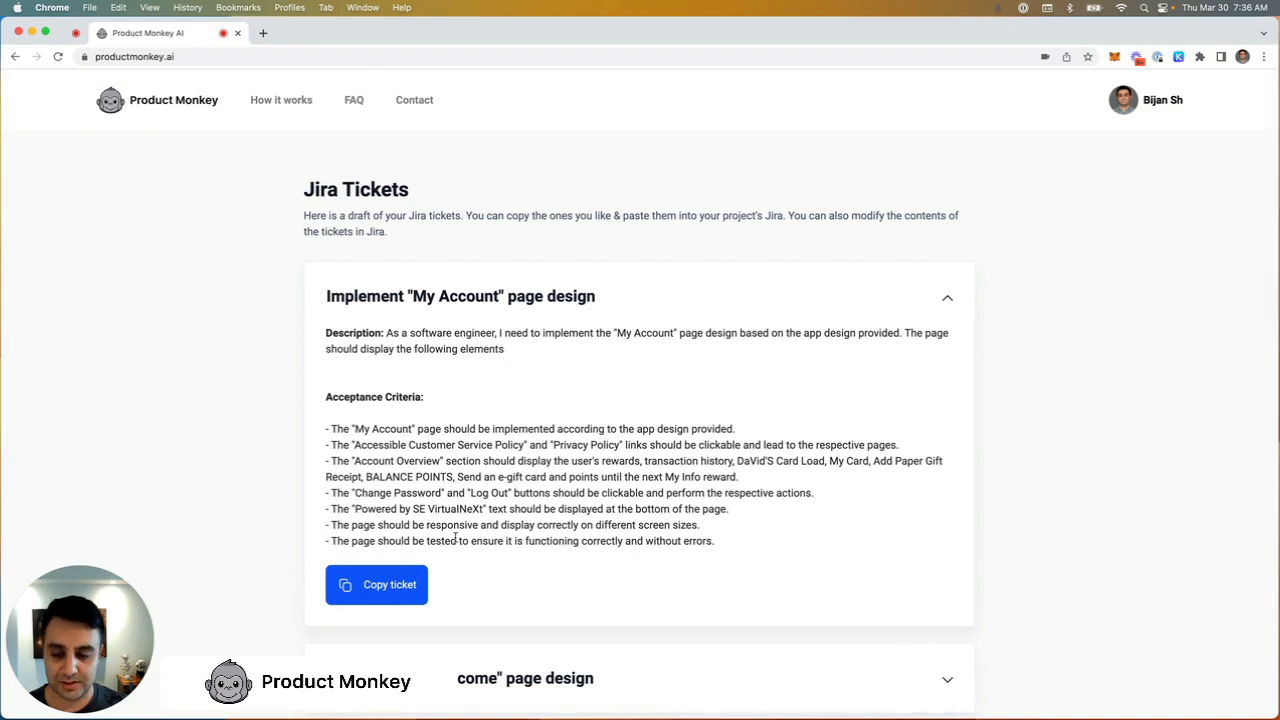
scroll("down", 3)
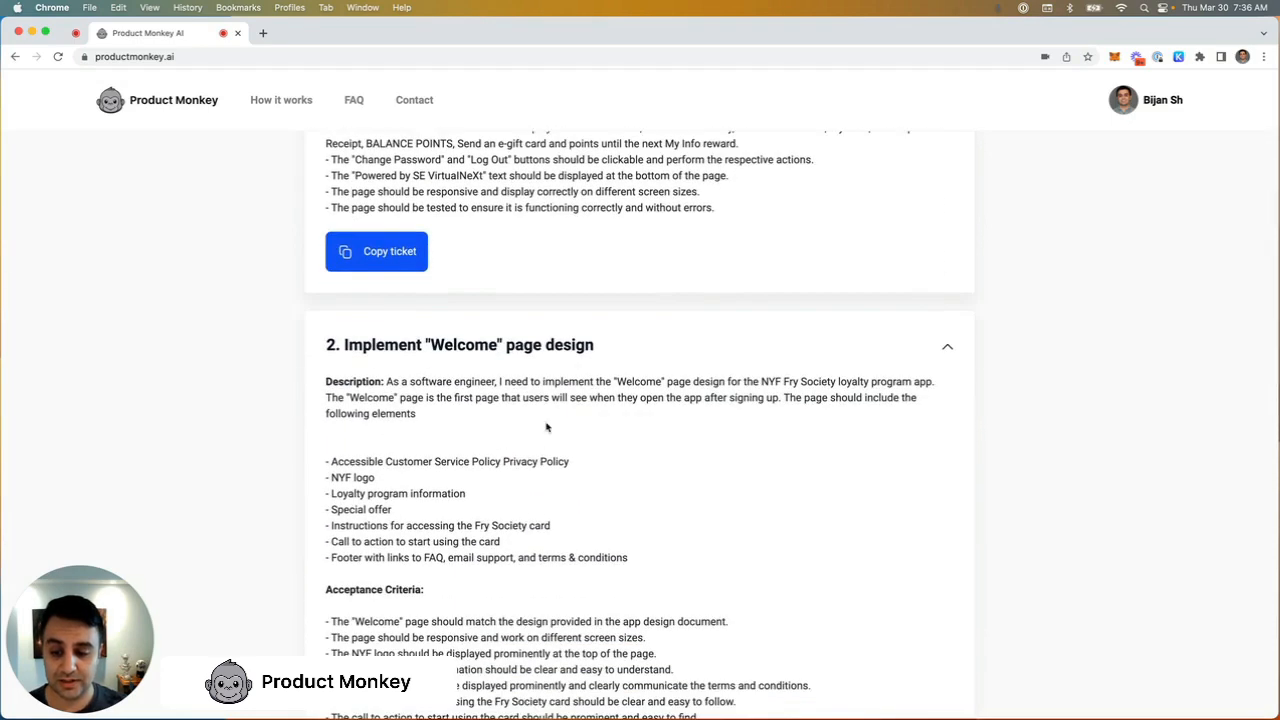
scroll("down", 3)
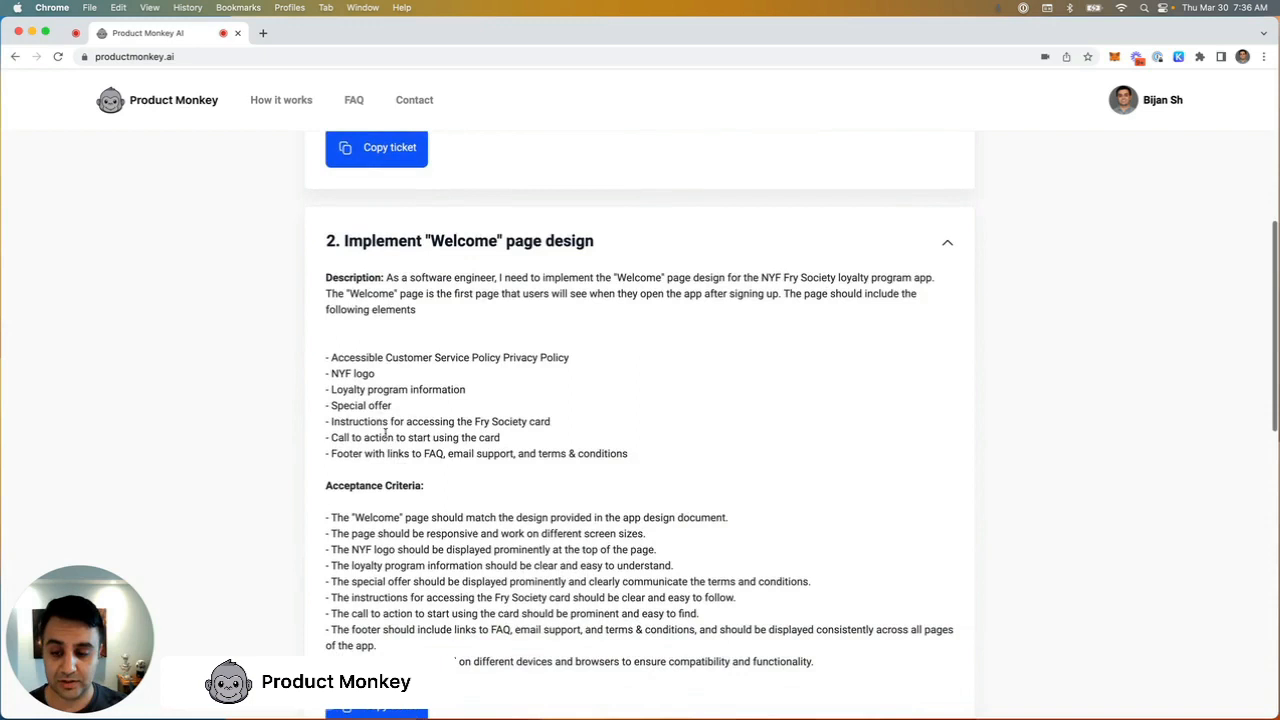
scroll("down", 3)
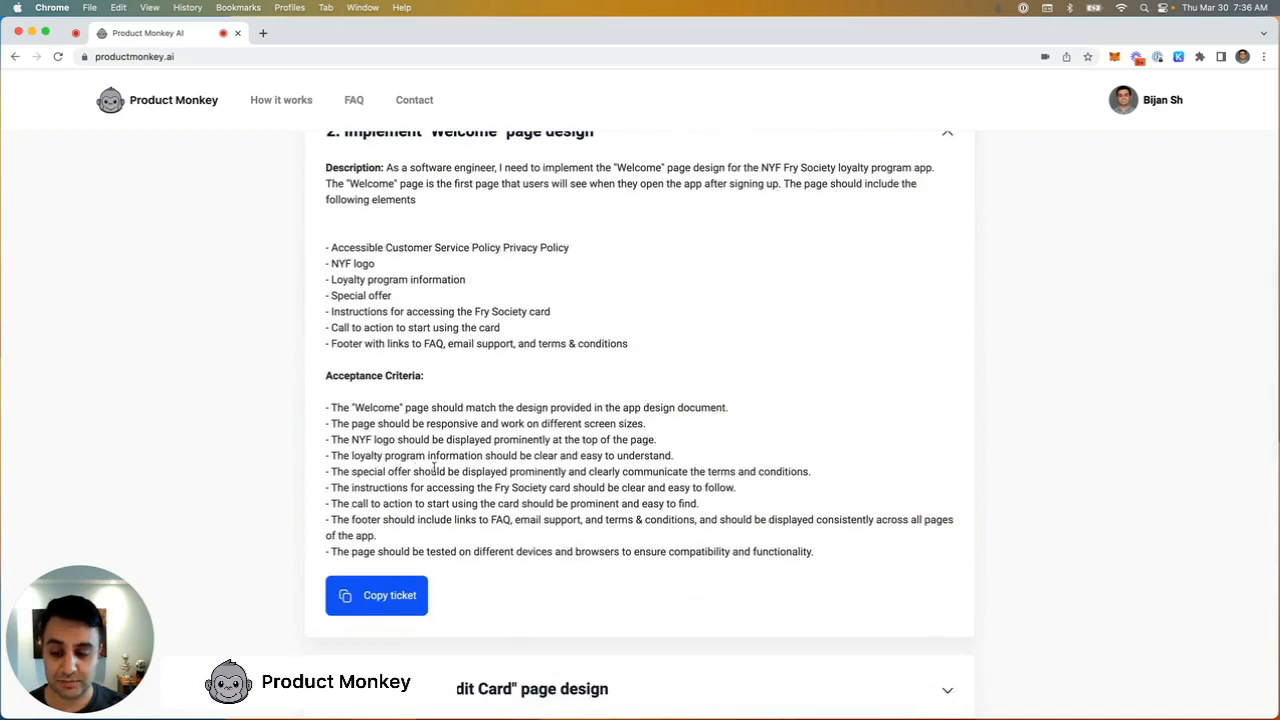
scroll("down", 3)
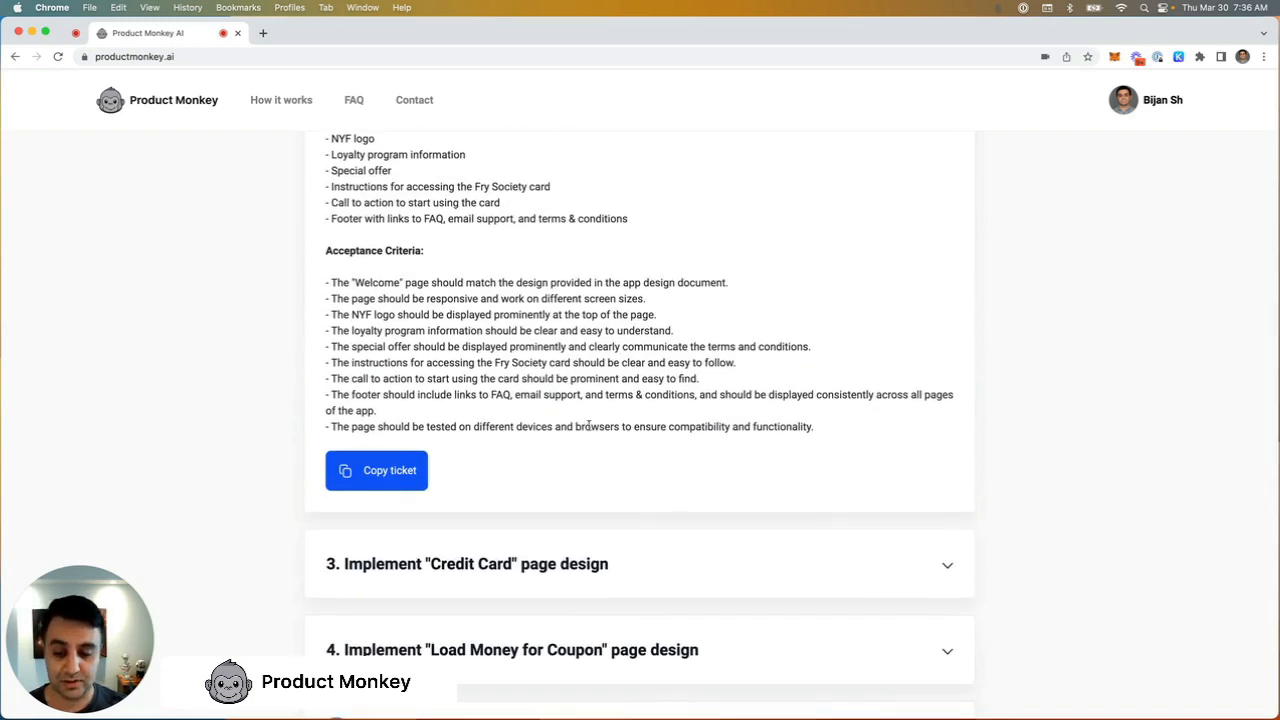